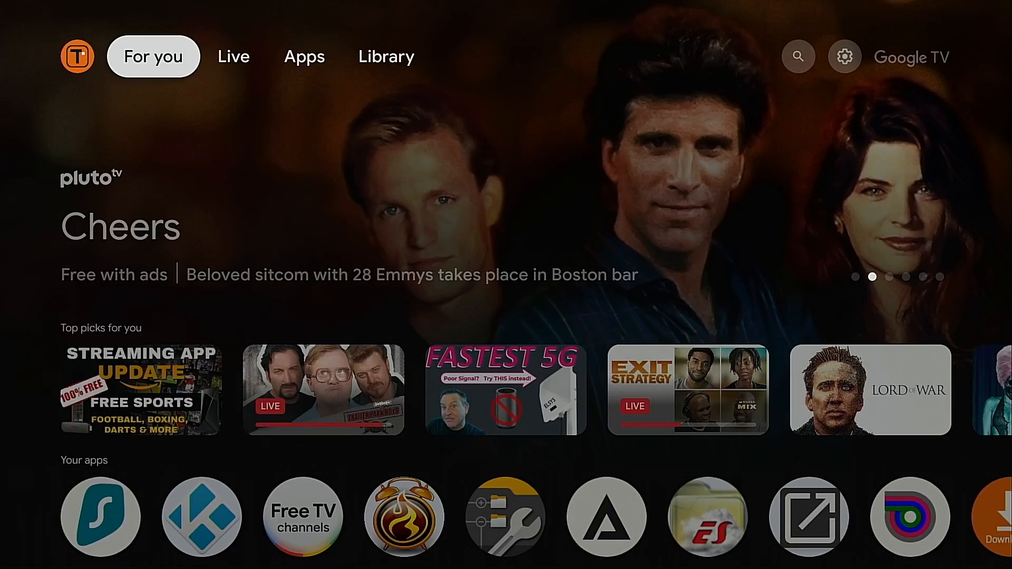
Unlock developer options from Settings > System > About and check that USB debugging is on
left_click(798, 57)
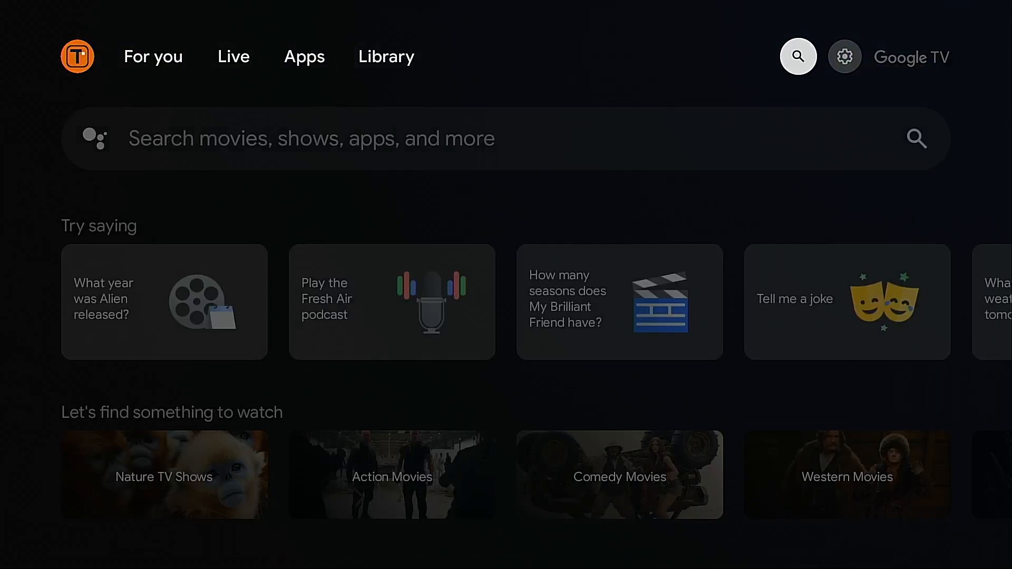
left_click(844, 57)
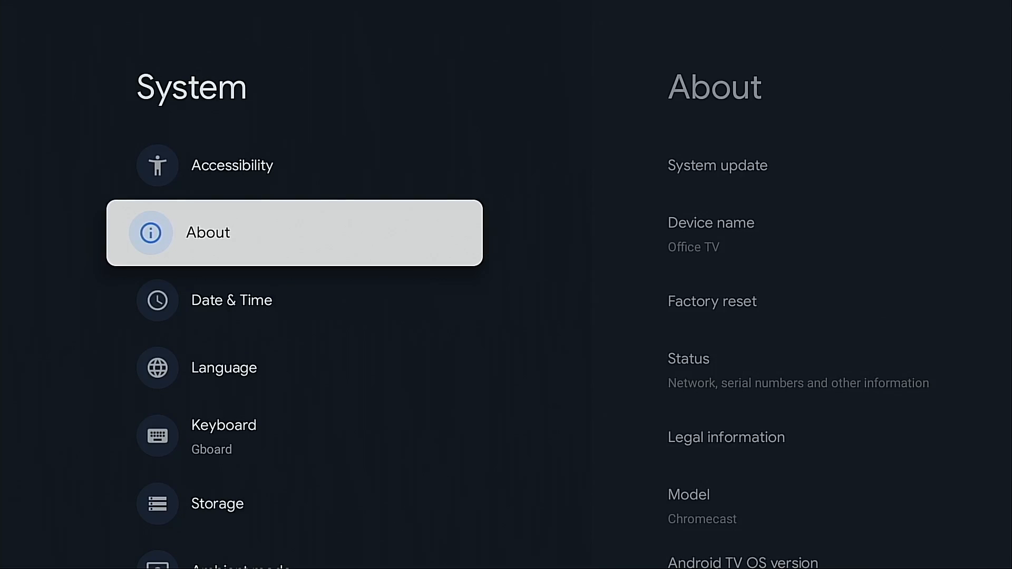
left_click(293, 233)
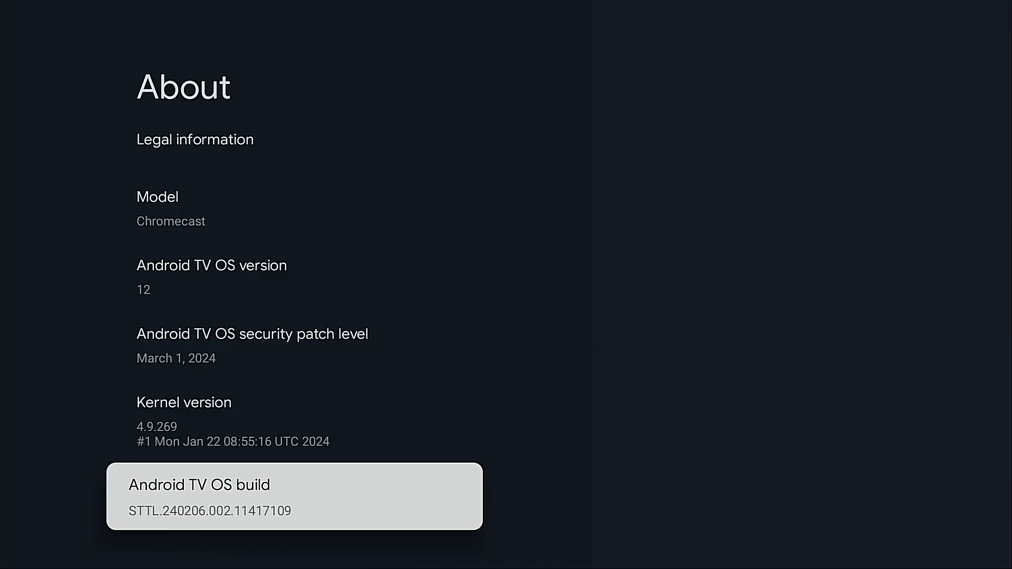
left_click(294, 496)
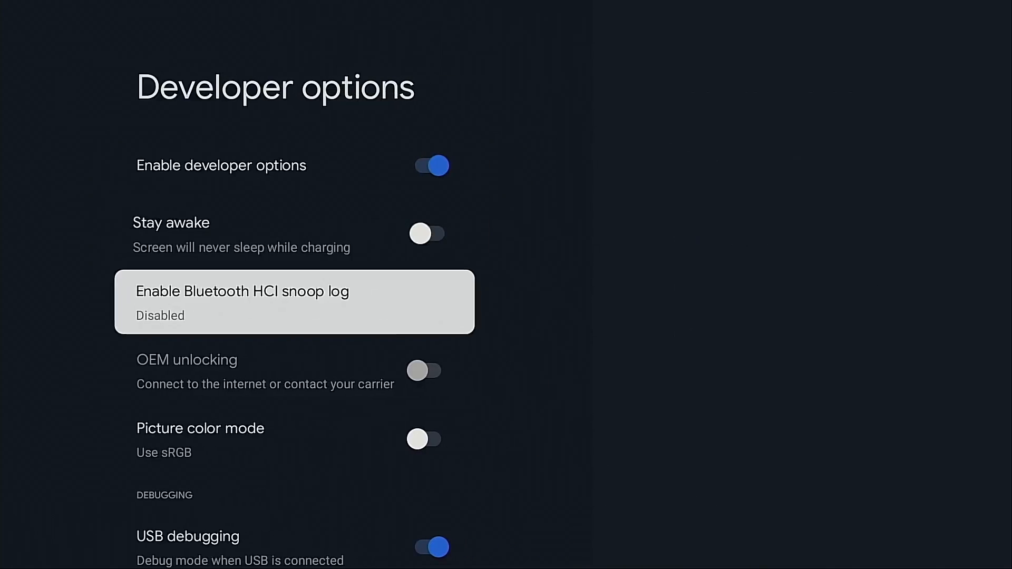
scroll("down", 3)
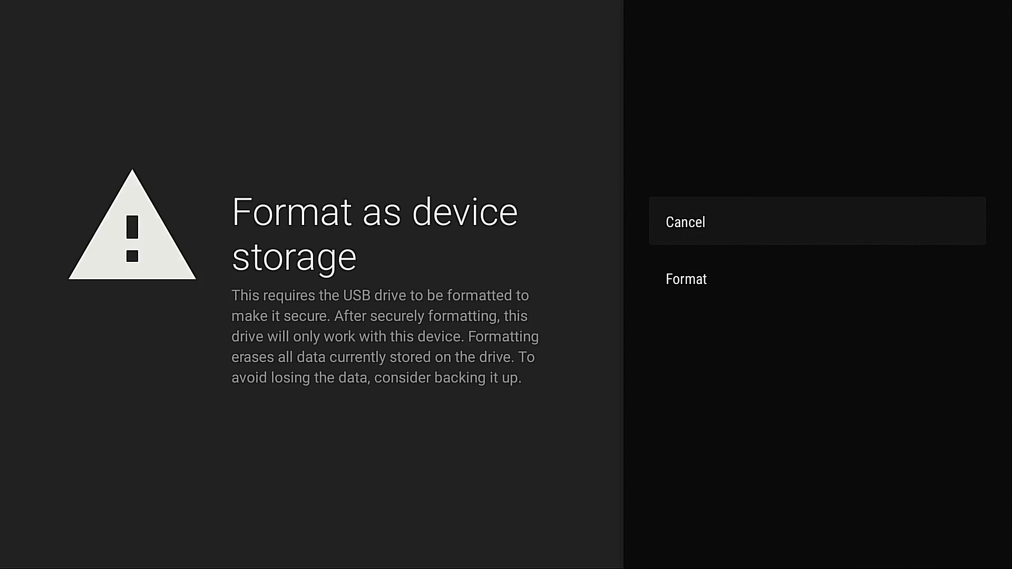
Confirm formatting the USB drive as device storage and choose to move data now
key("Down")
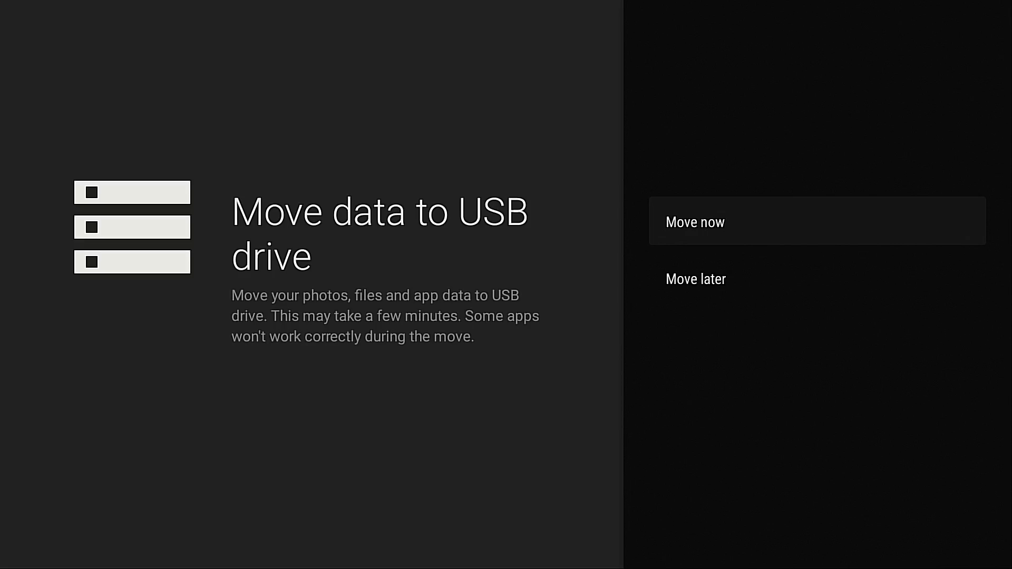
left_click(696, 221)
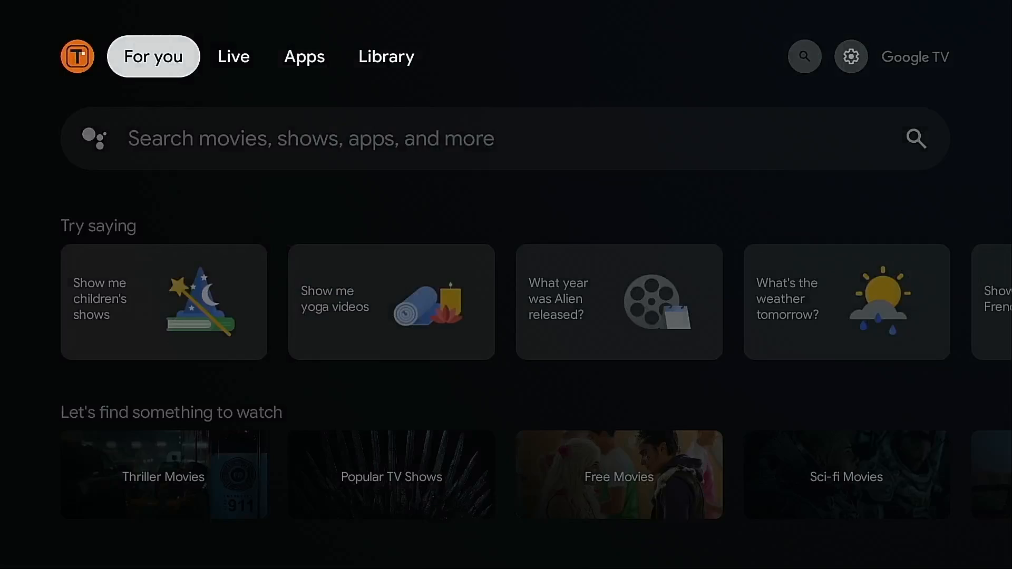
Search Apps for 'downloader' with the on-screen keyboard
left_click(304, 56)
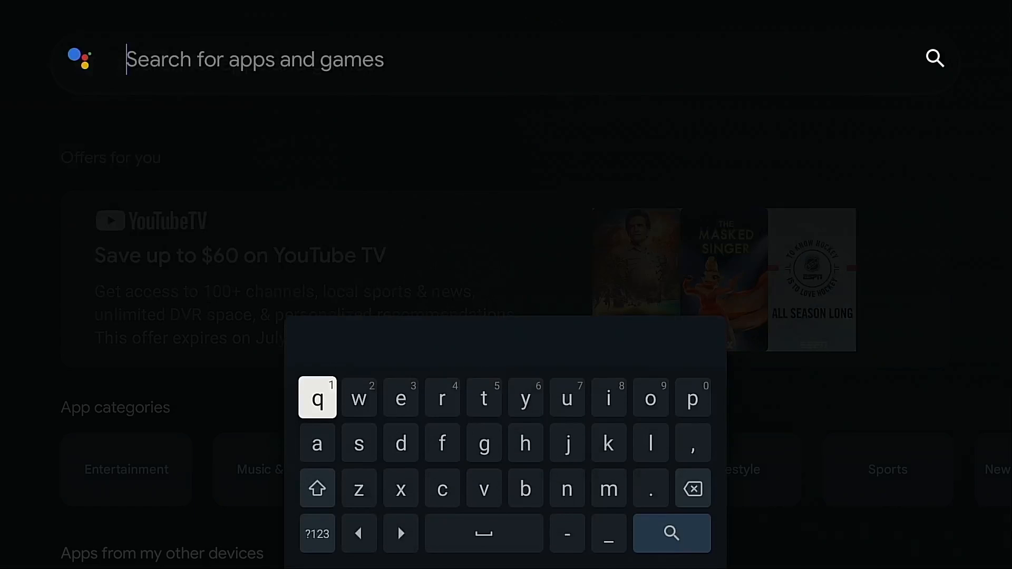
mouse_move(400, 443)
type("dow")
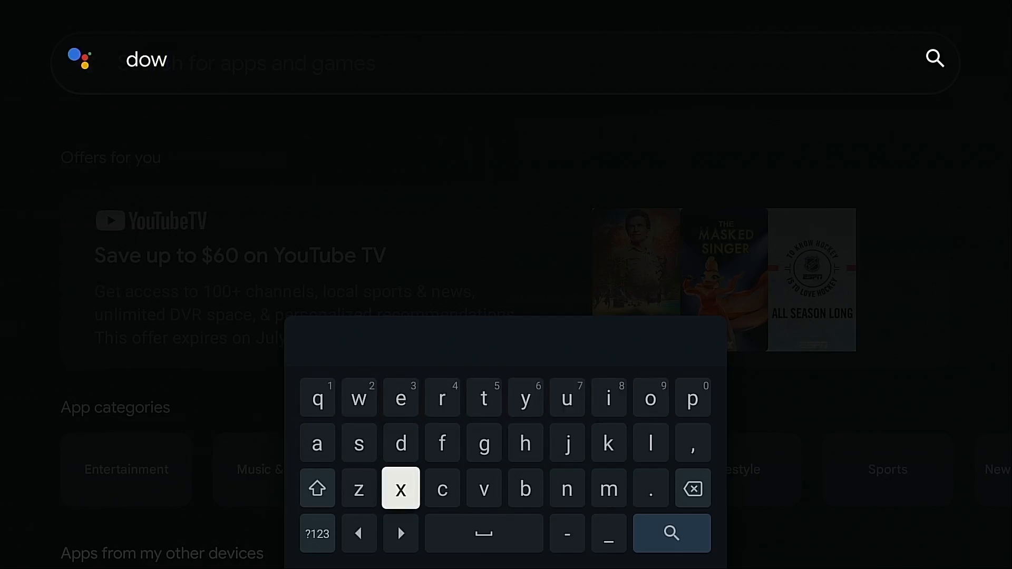
left_click(567, 489)
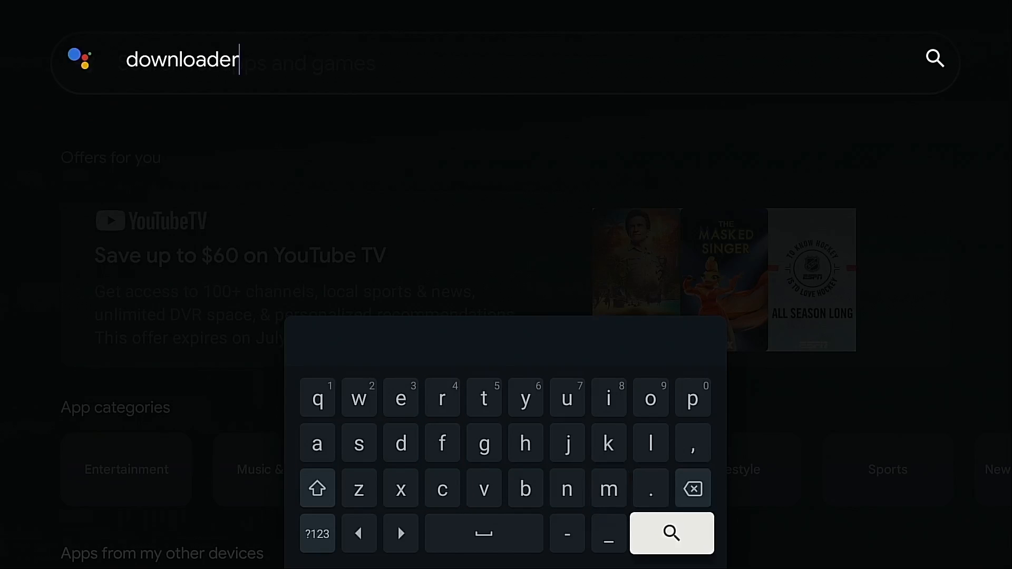
left_click(671, 533)
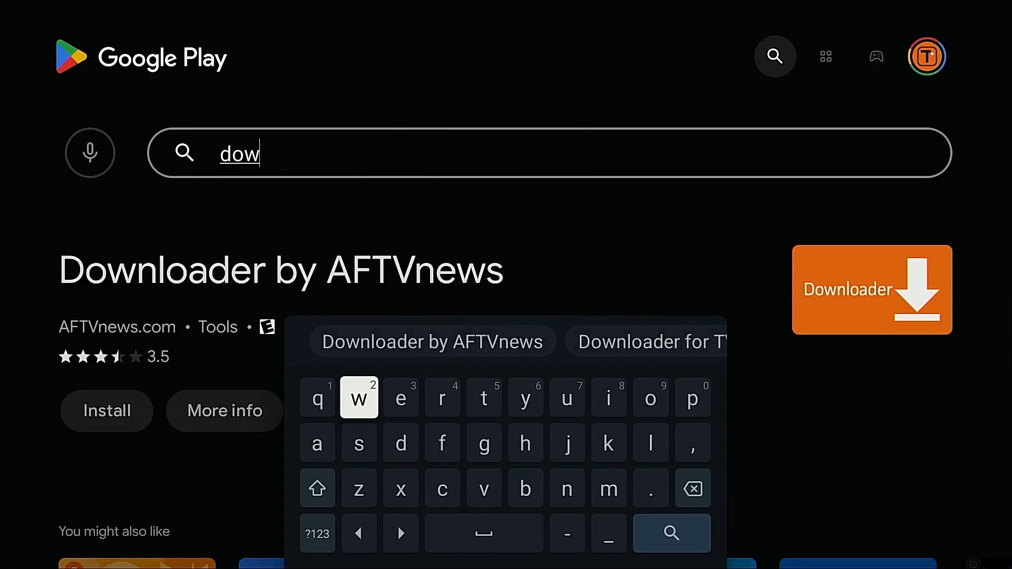
Install Downloader by AFTVnews from its Google Play listing and open it
left_click(106, 411)
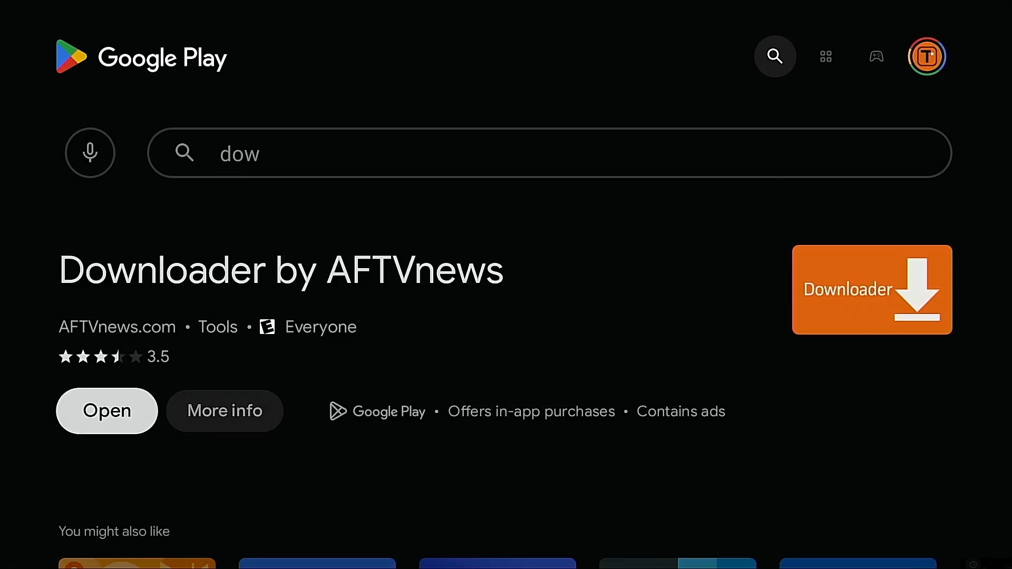
left_click(107, 410)
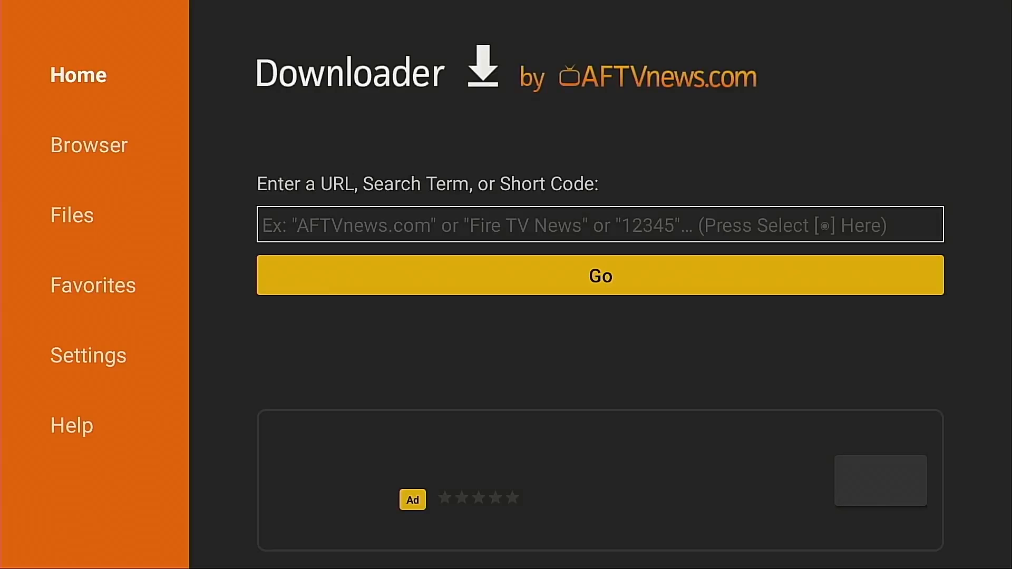
Enter short code 250931 in Downloader's URL field and load the page
left_click(600, 225)
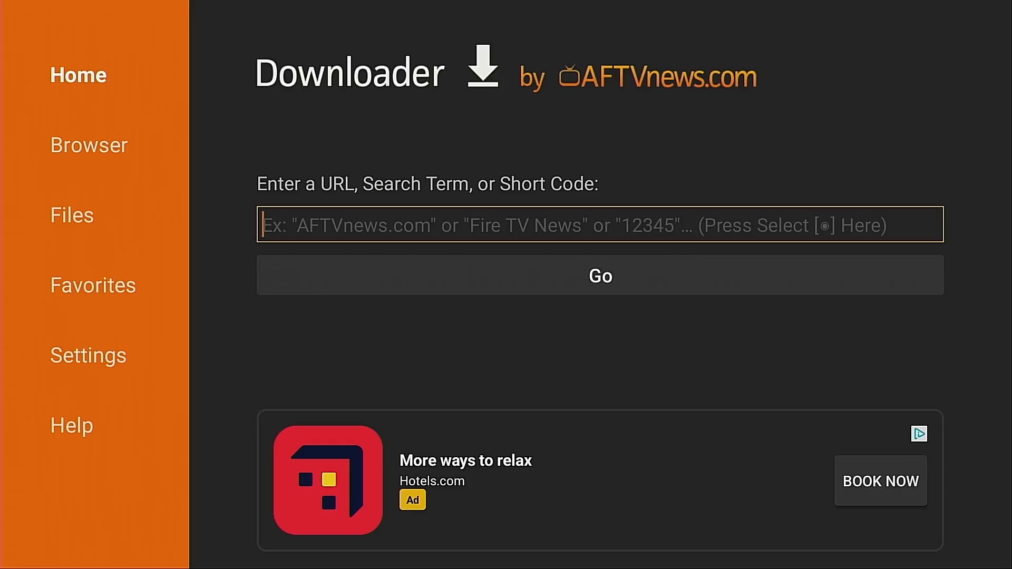
left_click(600, 225)
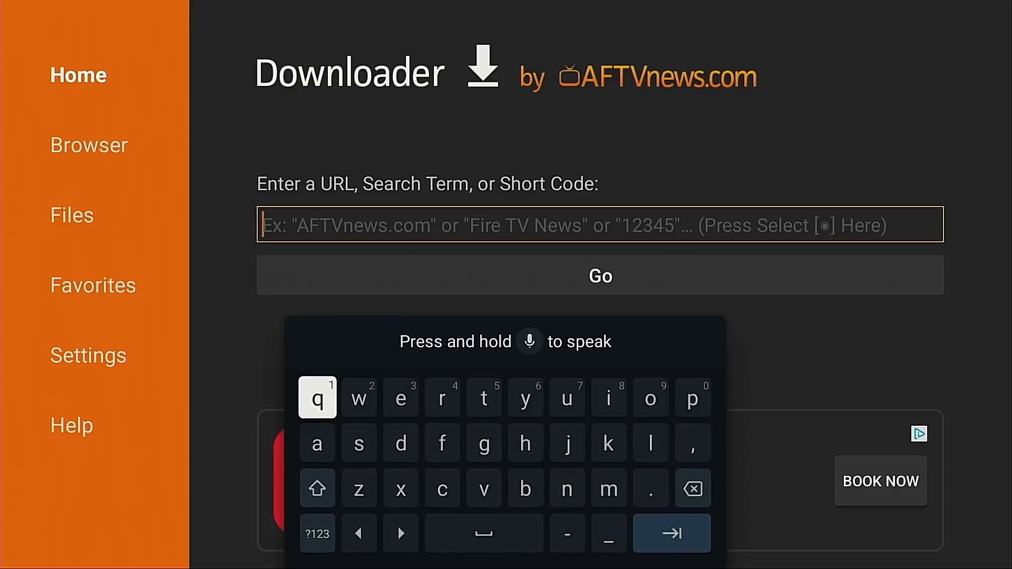
left_click(317, 533)
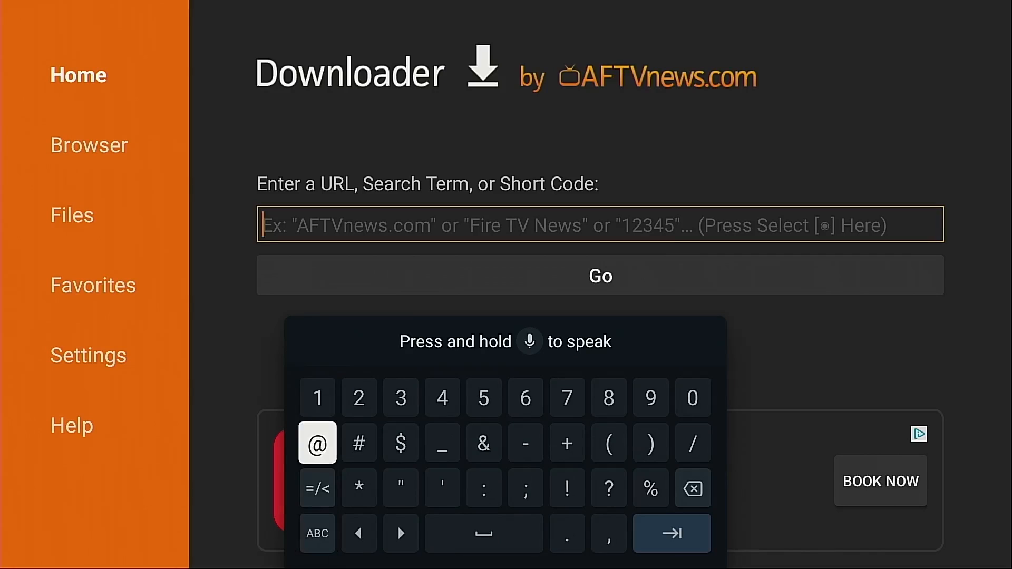
type("250931")
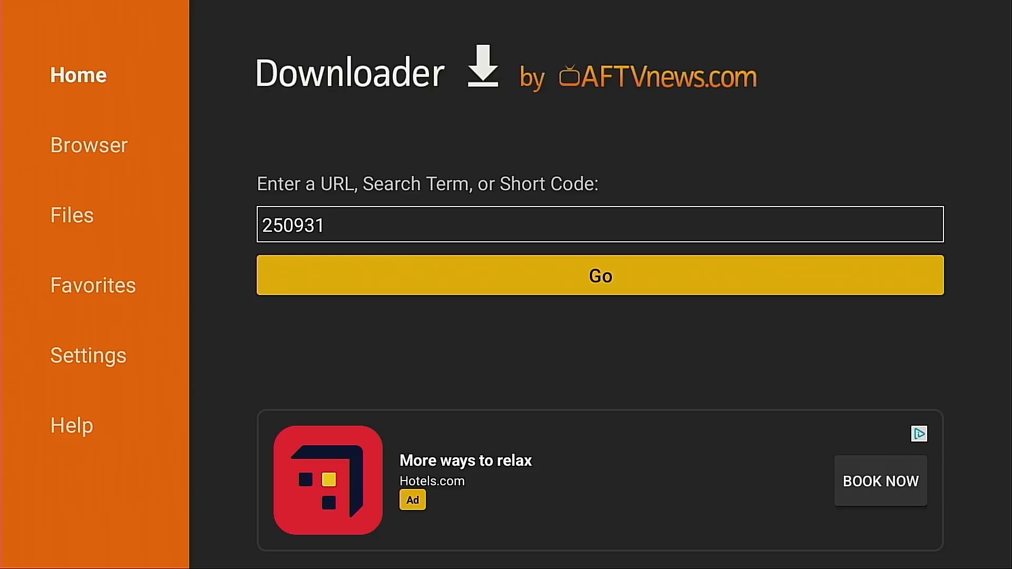
left_click(599, 274)
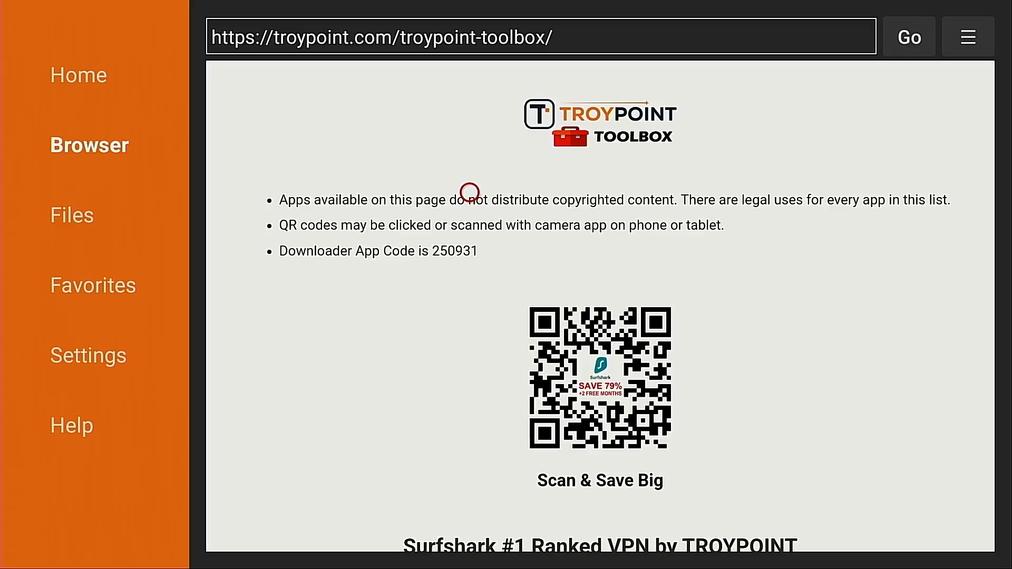
Add TROYPOINT Toolbox to Downloader favorites and reopen it from Favorites
left_click(967, 37)
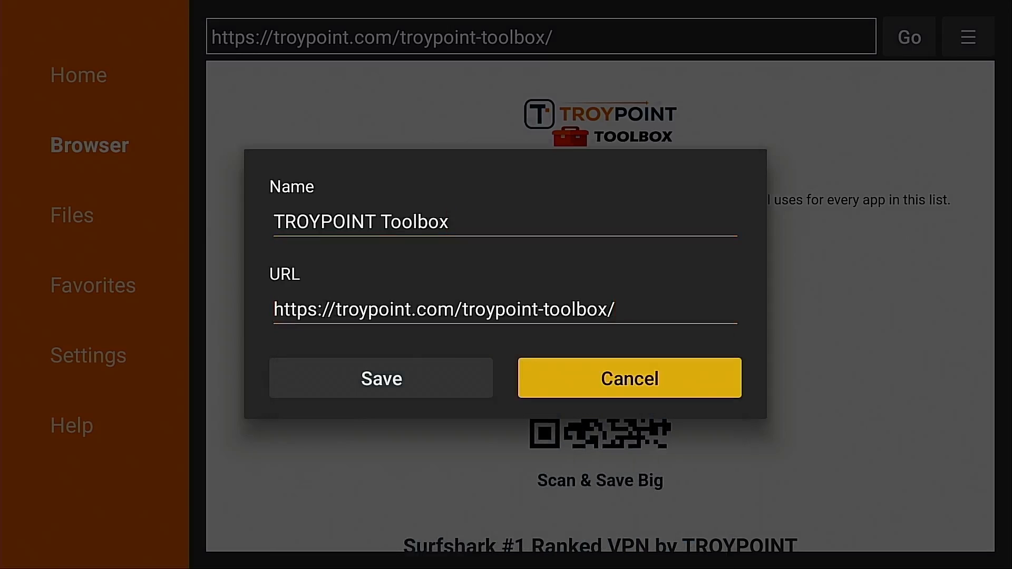
left_click(380, 379)
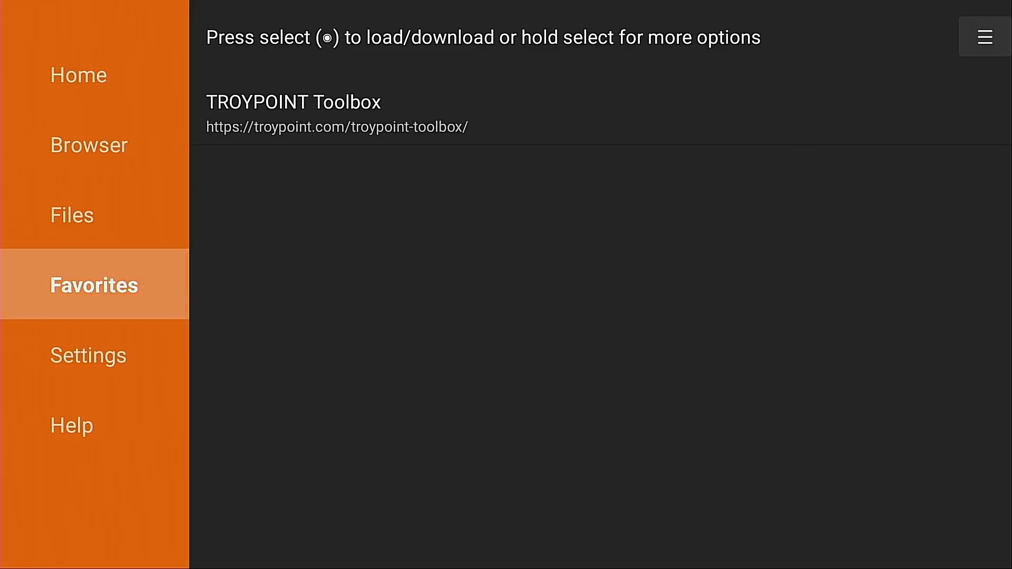
left_click(294, 101)
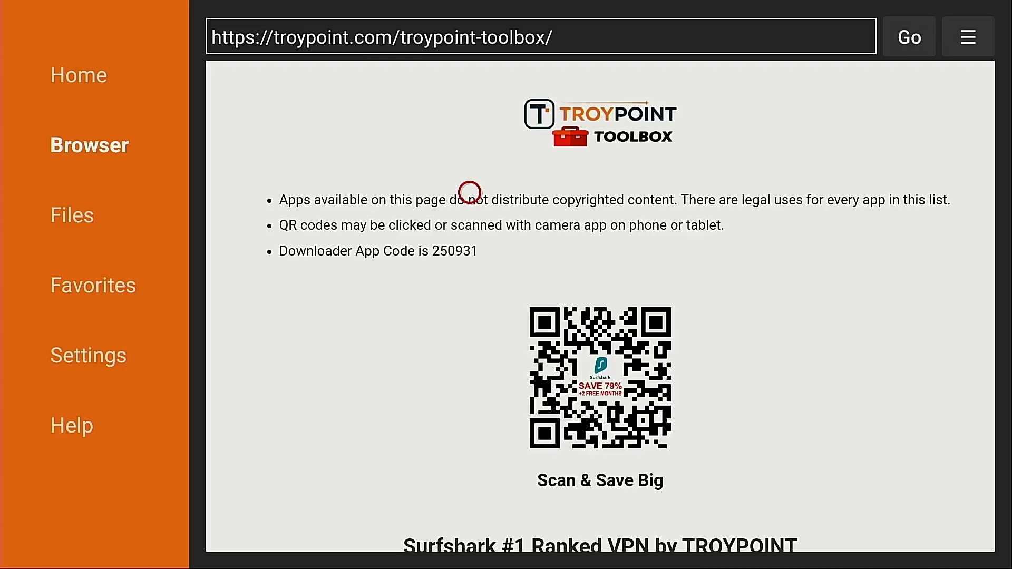
Scroll the TROYPOINT Toolbox page down to the Sideload Launcher entry
scroll("down", 3)
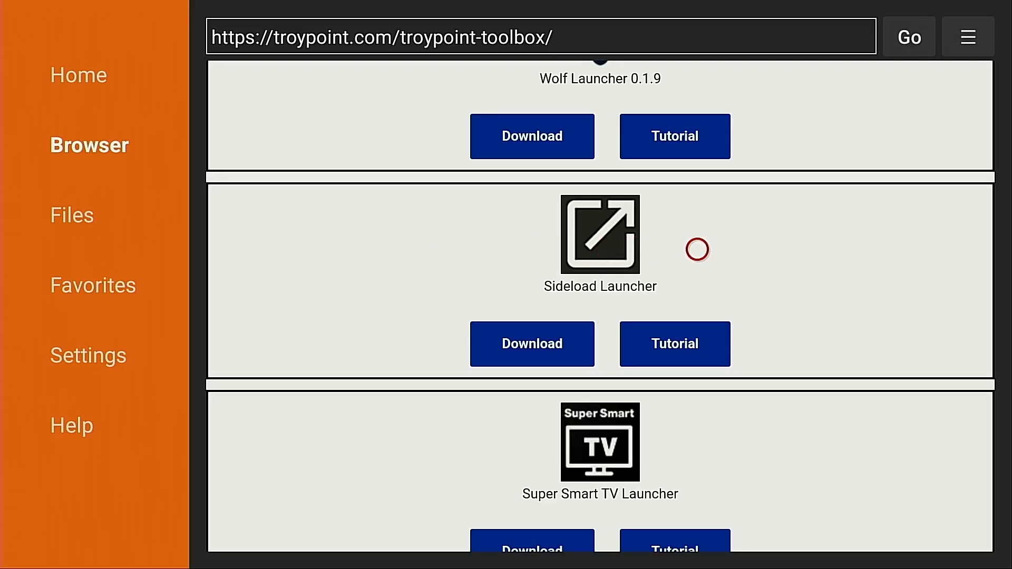
mouse_move(697, 302)
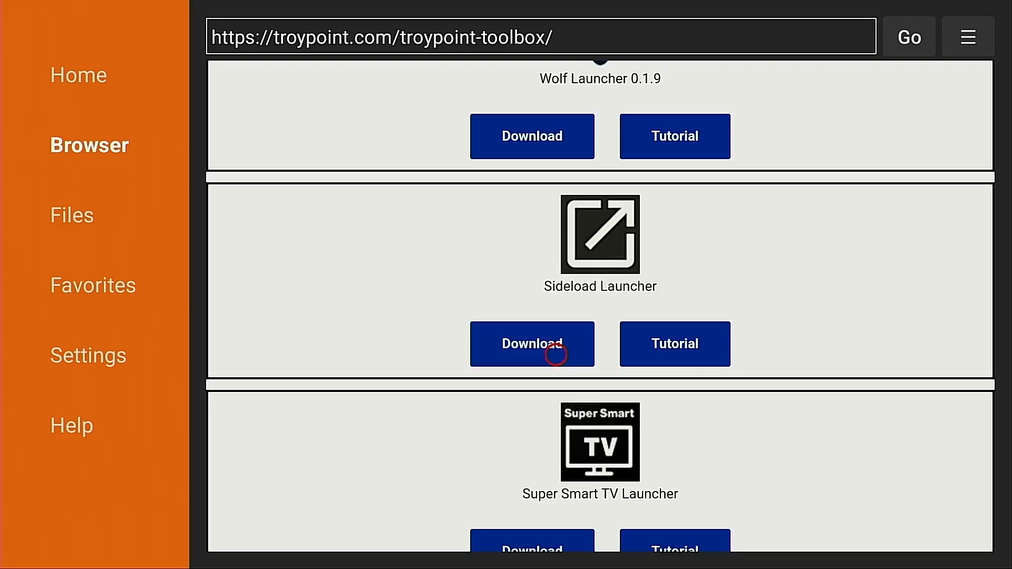
Download Sideload Launcher, allow Downloader to install unknown apps, and install it
left_click(532, 345)
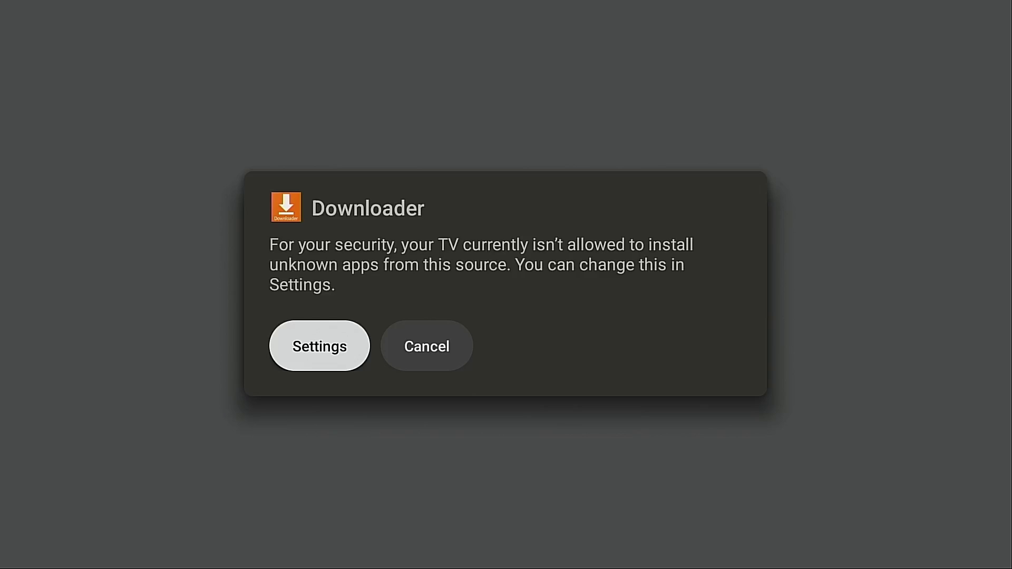
left_click(319, 345)
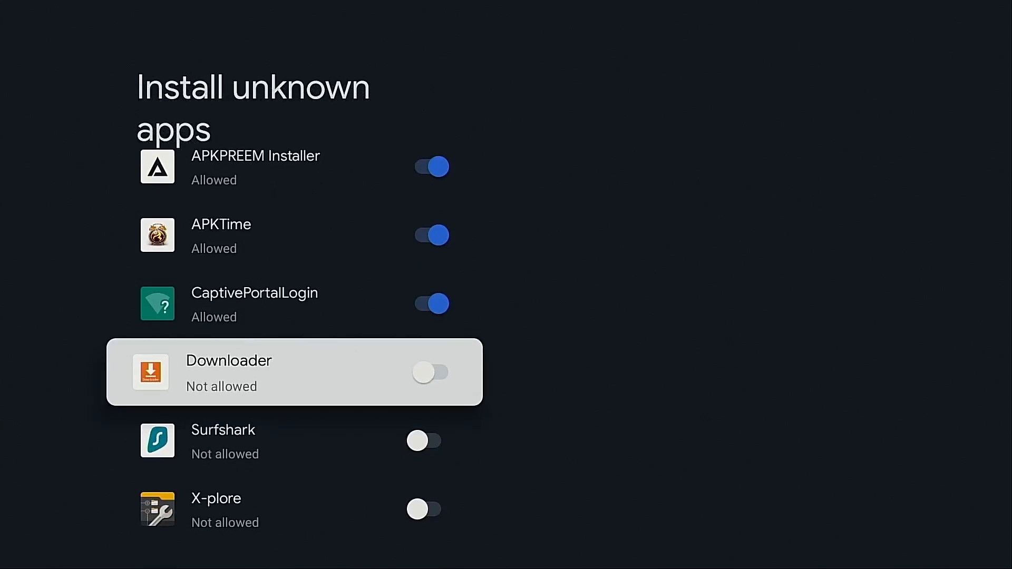
left_click(424, 373)
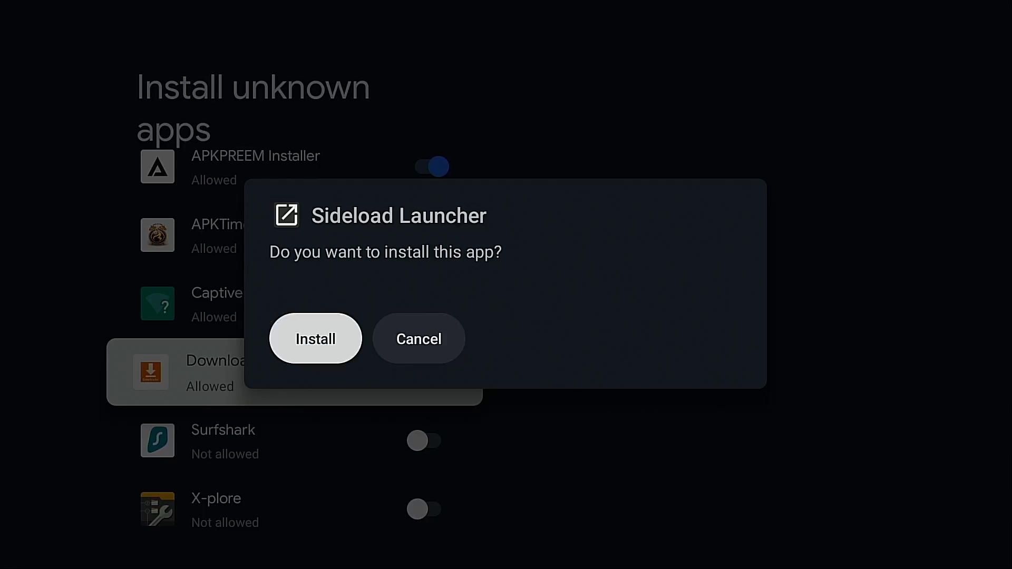
left_click(316, 339)
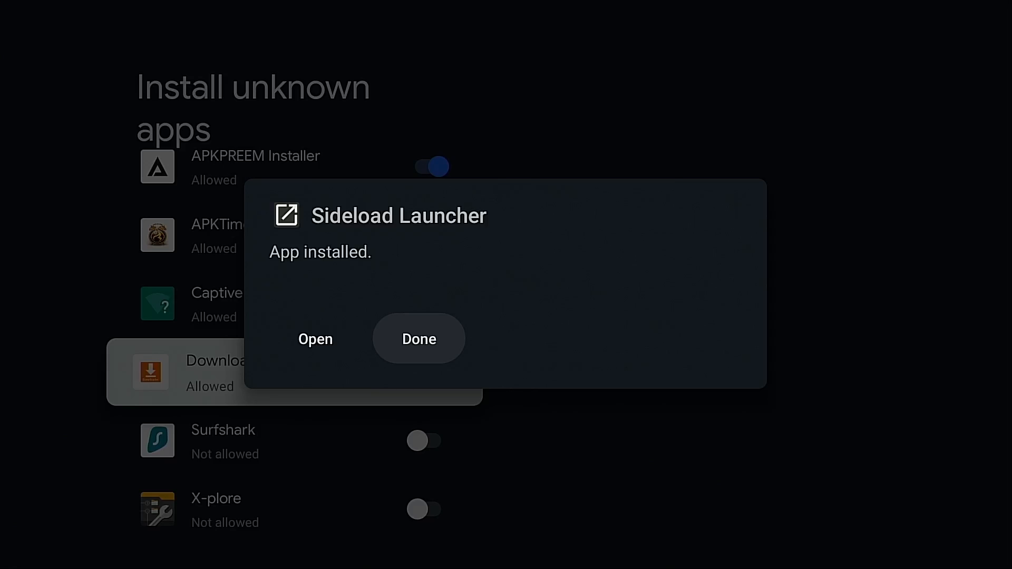
mouse_move(418, 339)
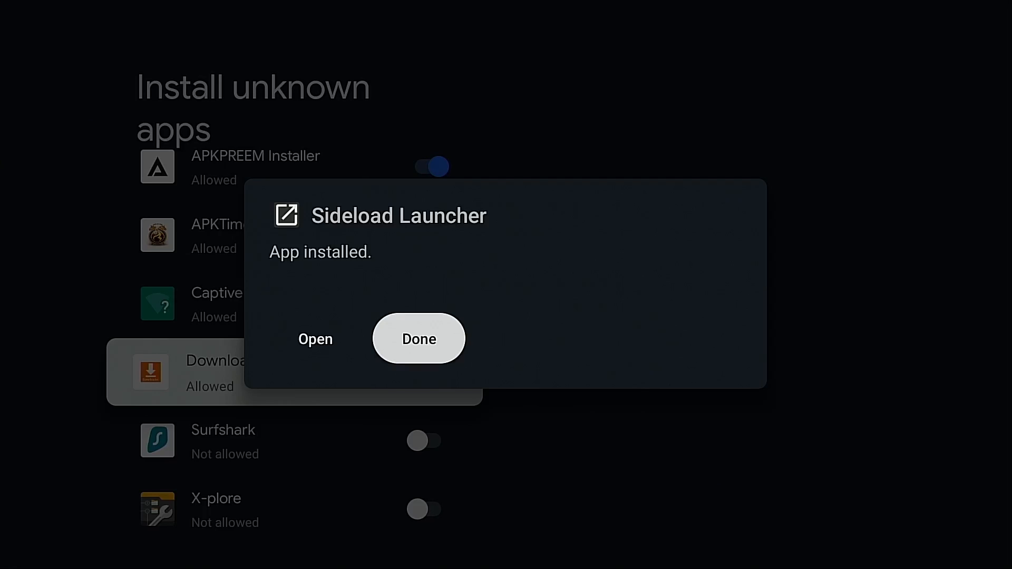
Dismiss the install result and delete Sideload Launcher [1.05].apk in Downloader
left_click(418, 338)
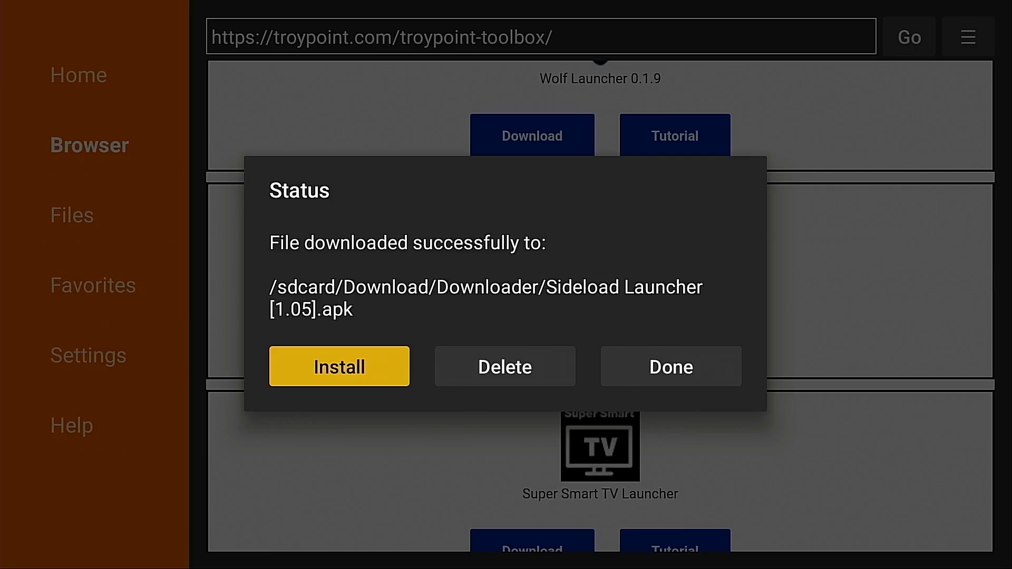
mouse_move(505, 367)
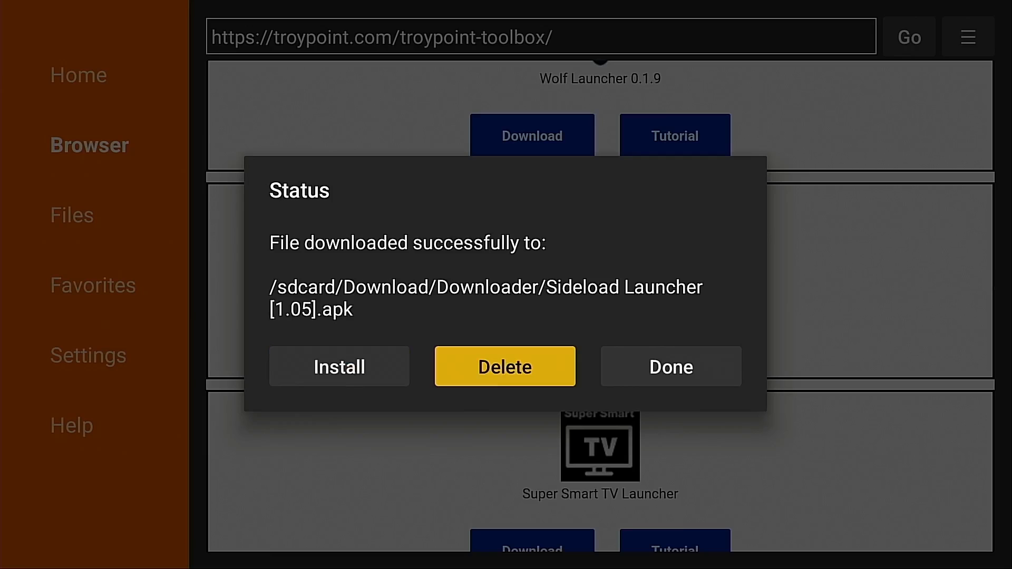
left_click(505, 366)
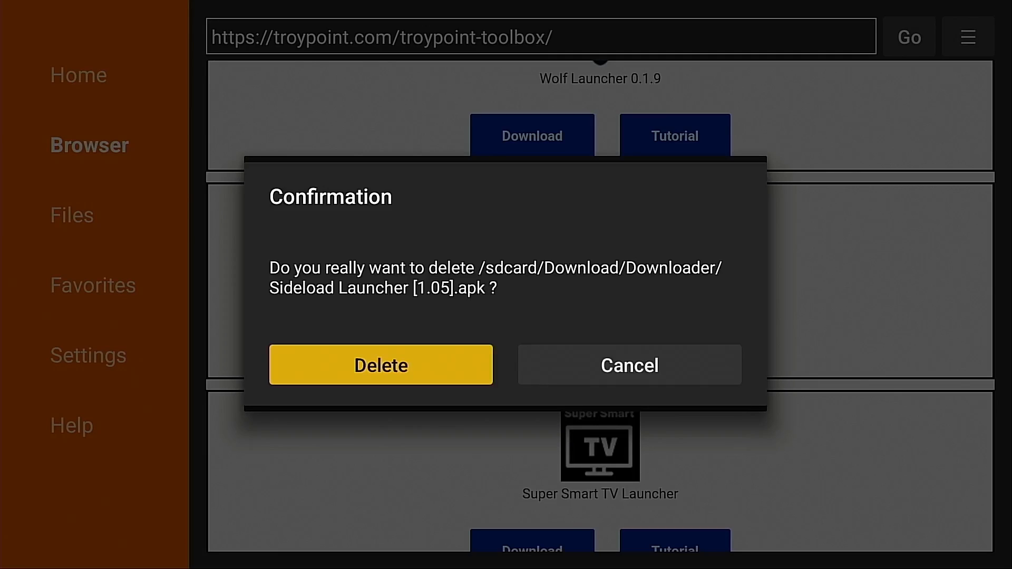
left_click(380, 364)
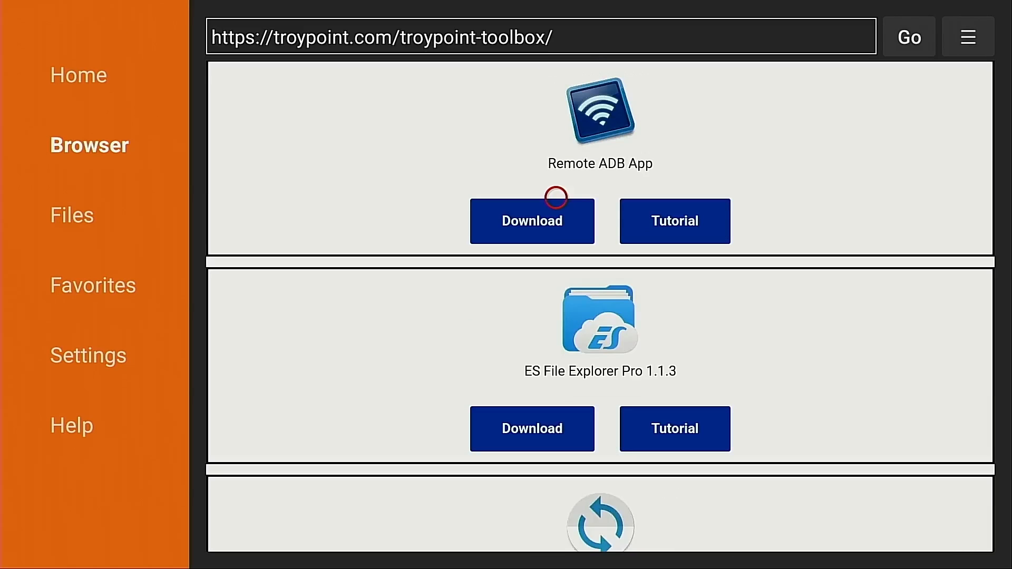
Download and install Remote ADB App, then delete remote-adb-shell.apk
left_click(532, 221)
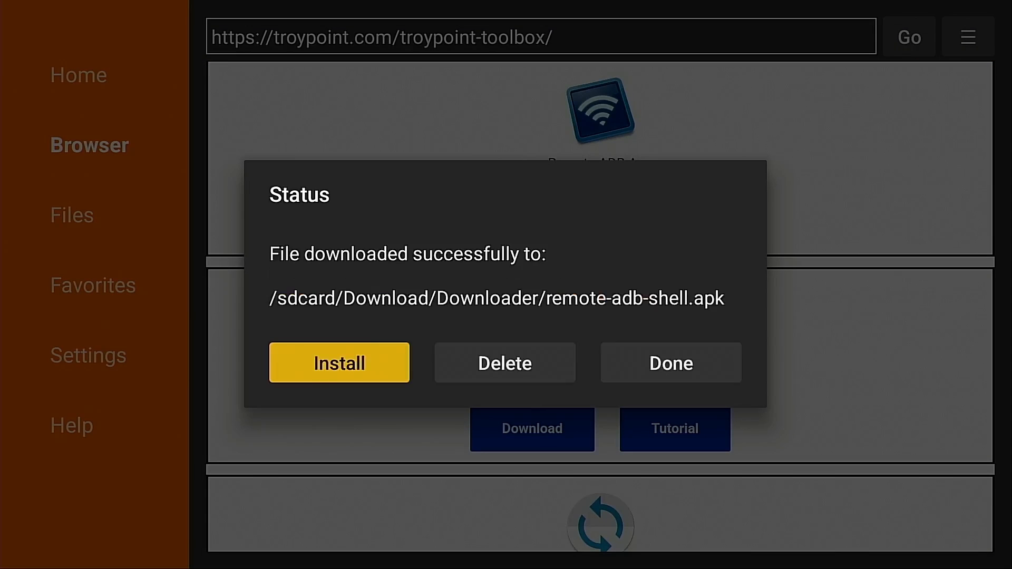
left_click(338, 362)
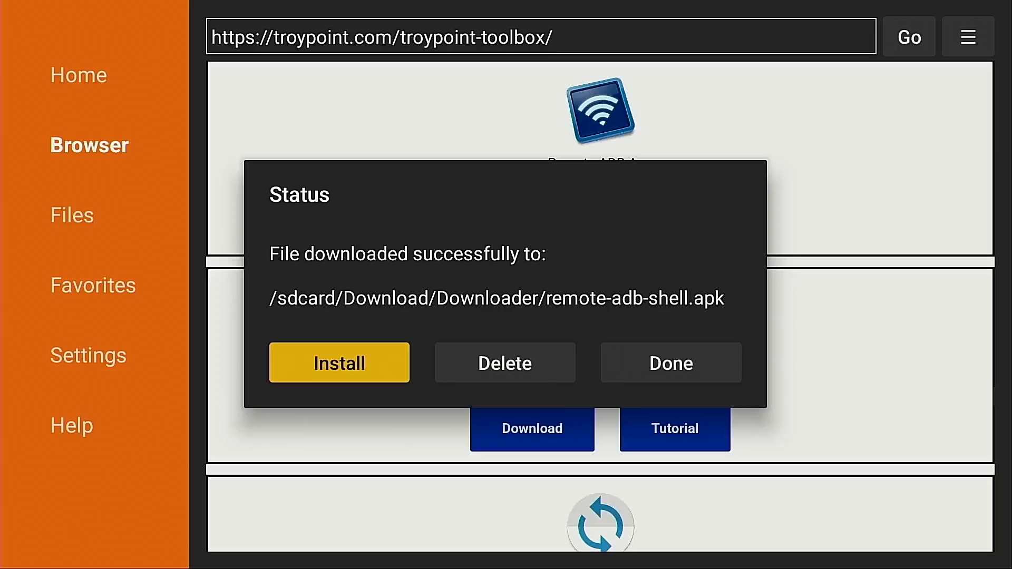
left_click(505, 363)
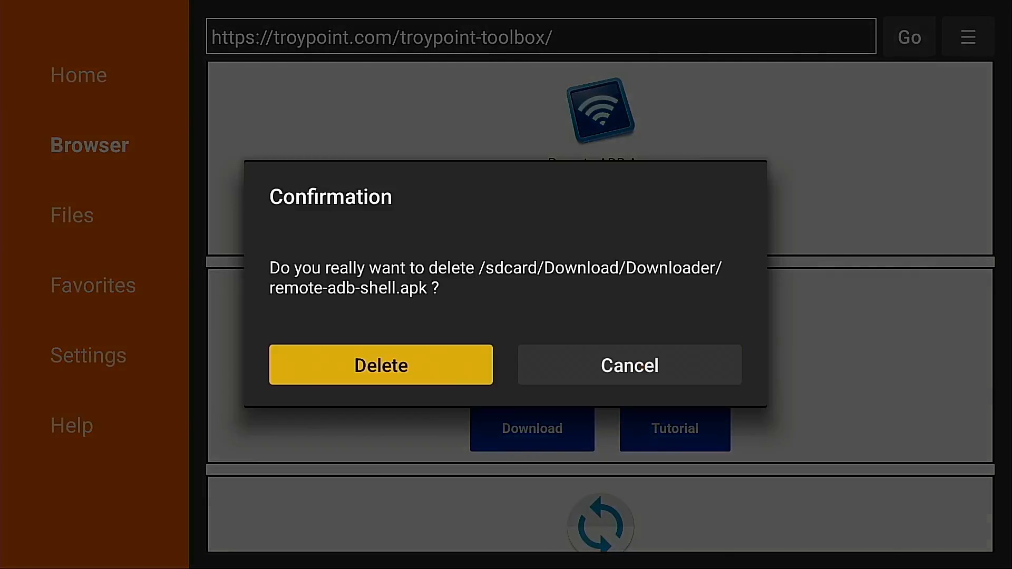
left_click(380, 365)
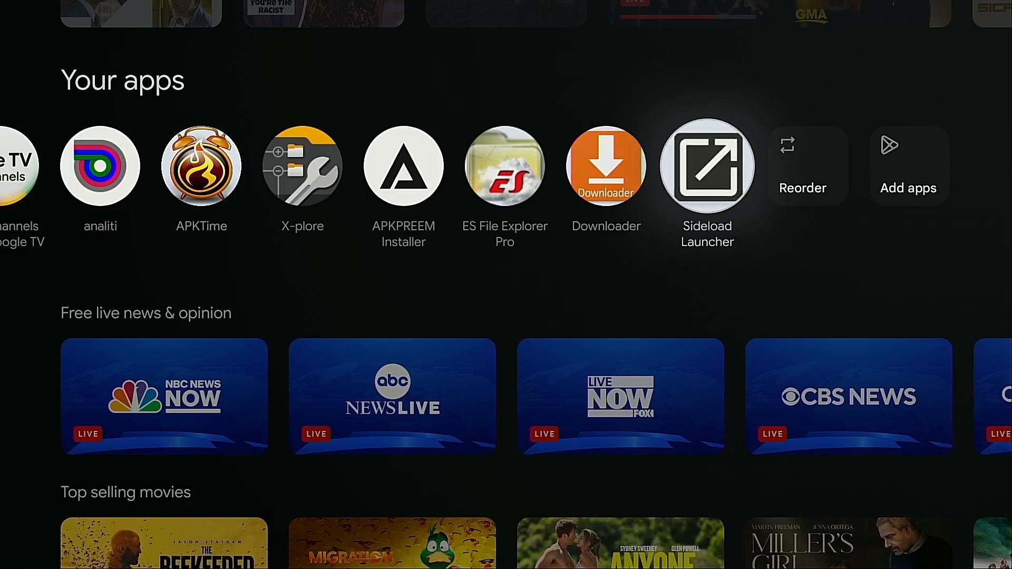
Open Sideload Launcher, dismiss the older-Android warning, and launch Remote ADB Shell
left_click(707, 165)
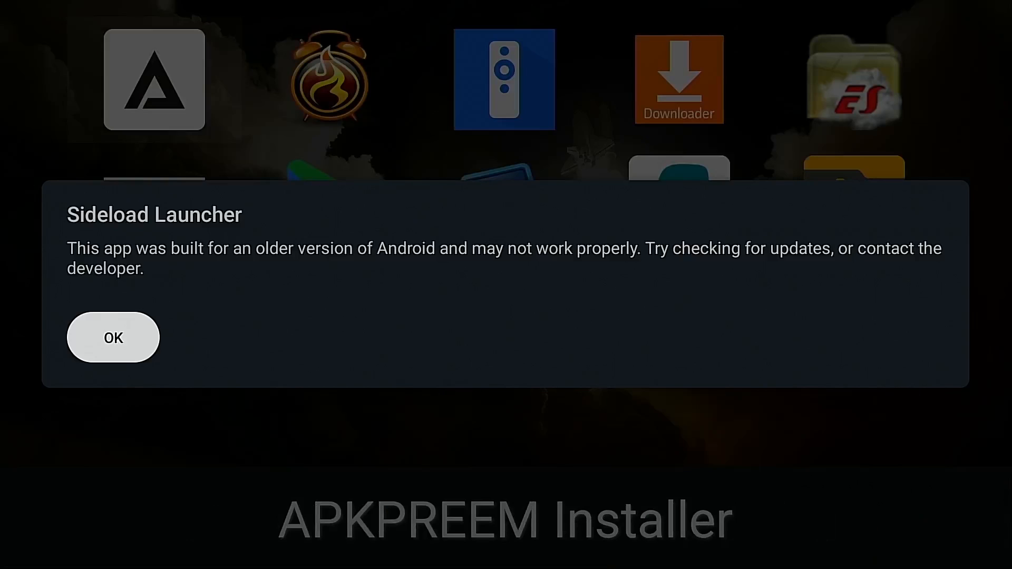
left_click(112, 337)
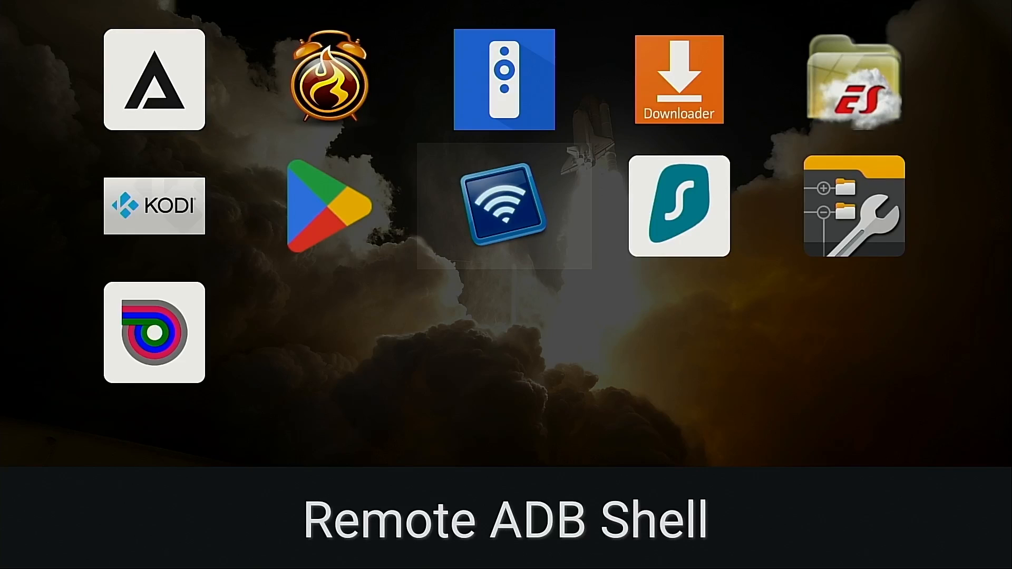
left_click(506, 207)
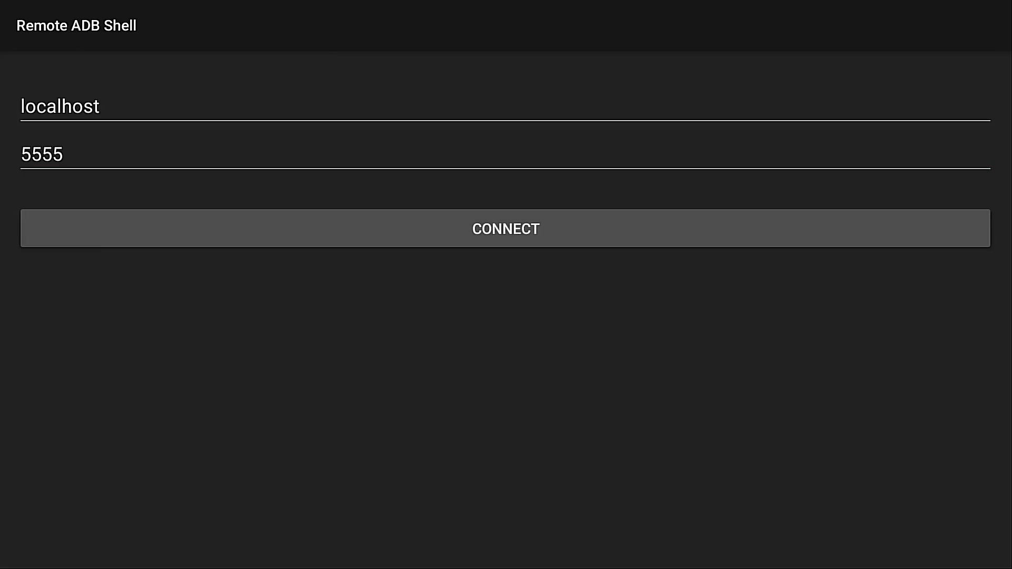
Connect the shell to localhost:5555 and always allow debugging from this computer
left_click(505, 228)
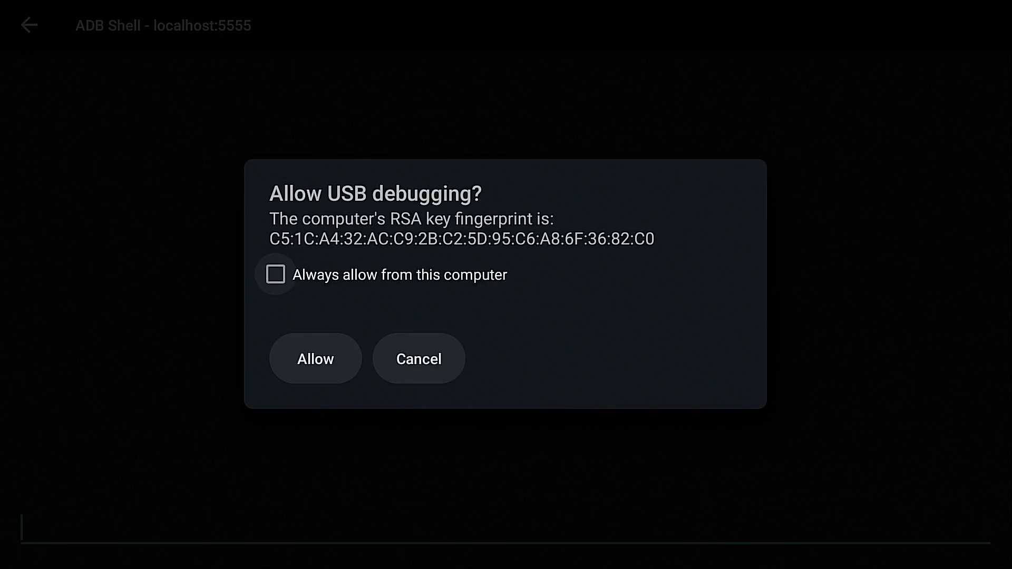
left_click(275, 274)
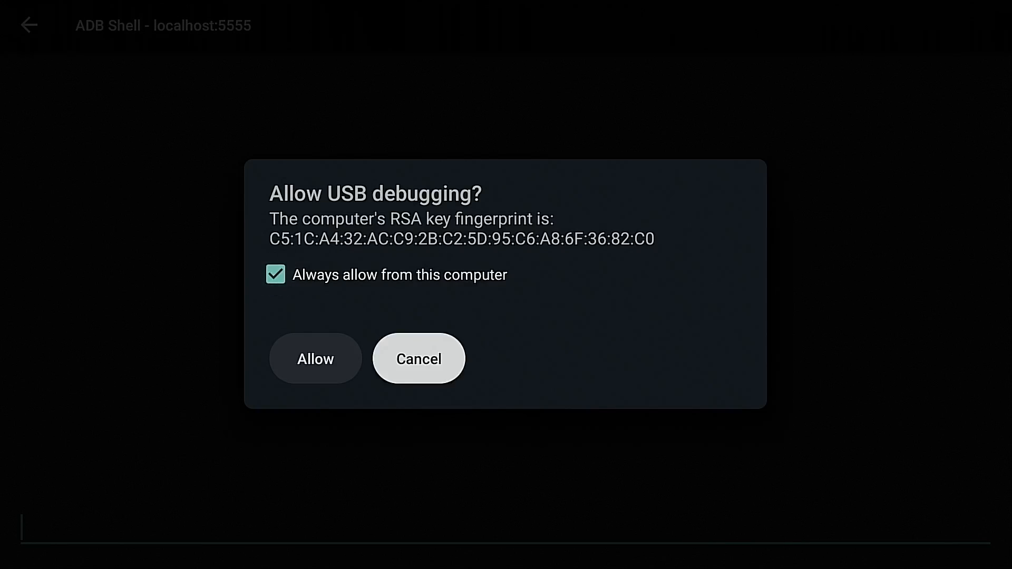
left_click(315, 359)
type("pm li")
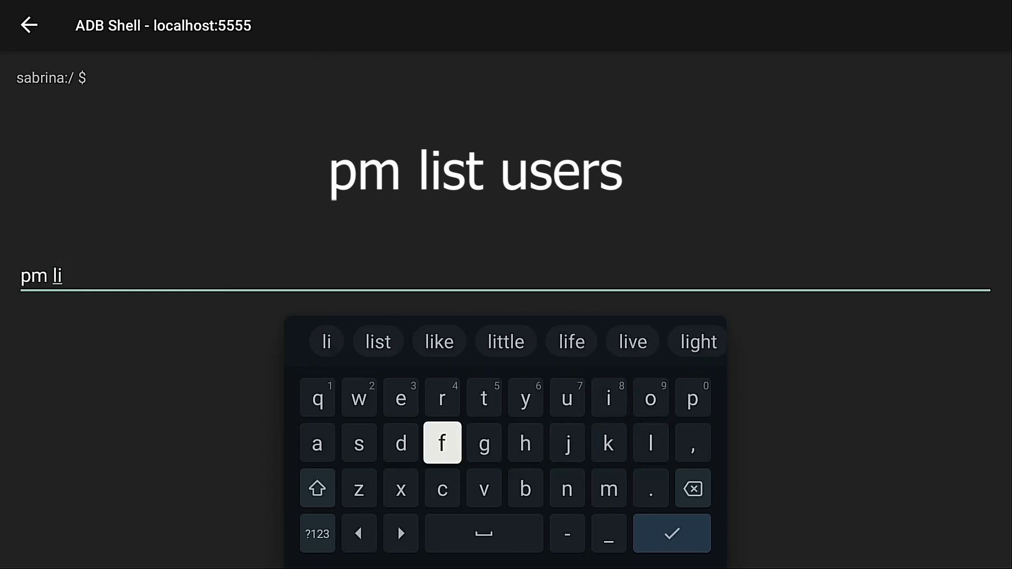
Run 'pm list users' to reveal the Owner and new_user with ID 10
type("u")
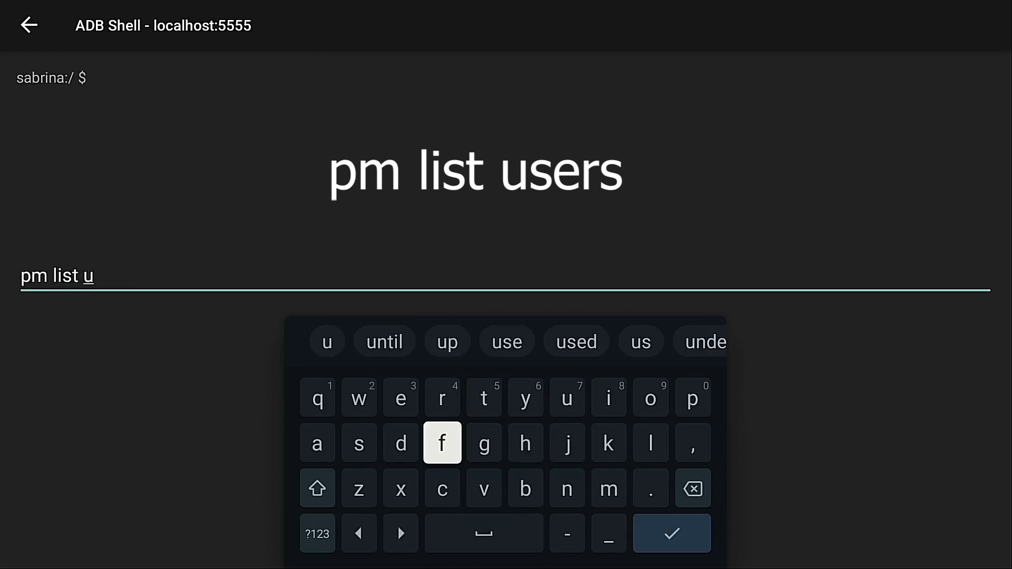
left_click(327, 342)
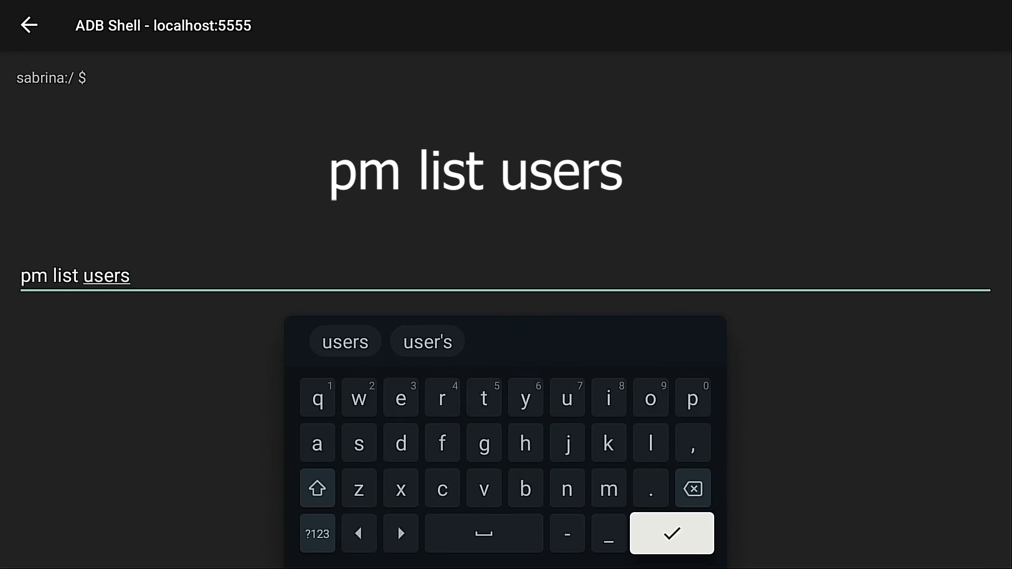
left_click(671, 533)
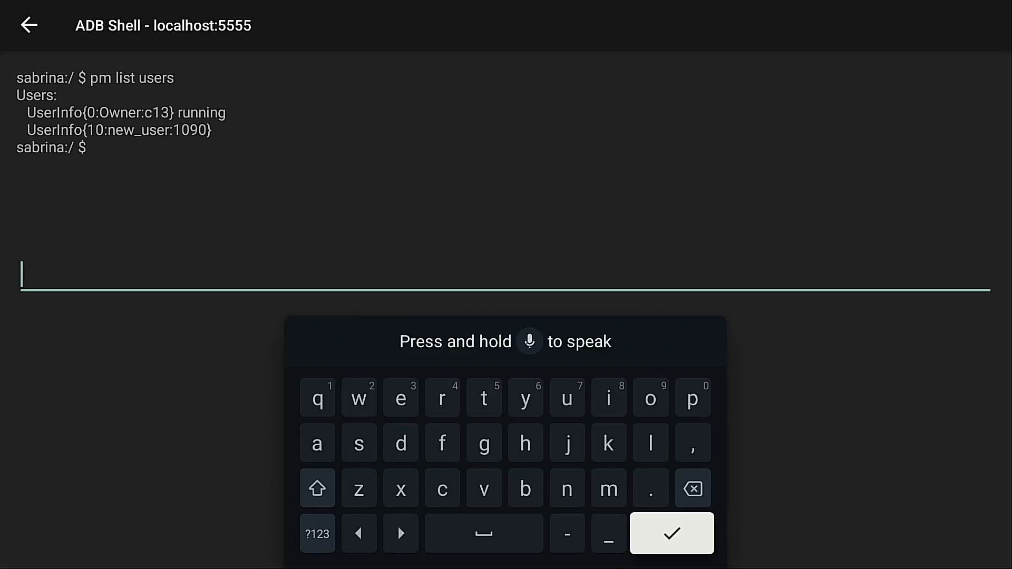
type("pm remove-user 10")
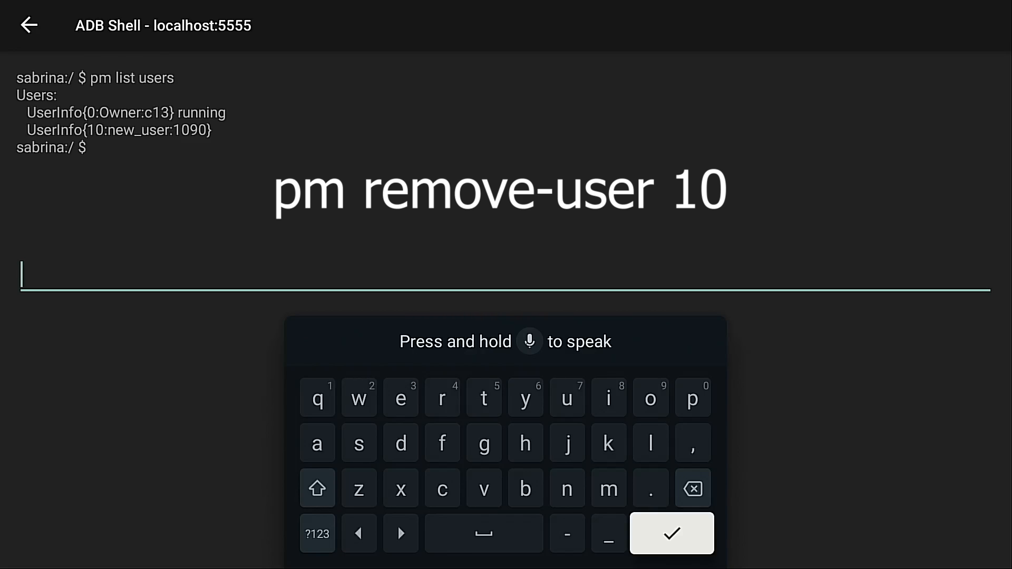
Execute 'pm remove-user 10' to delete the second user
type("pm remove-user")
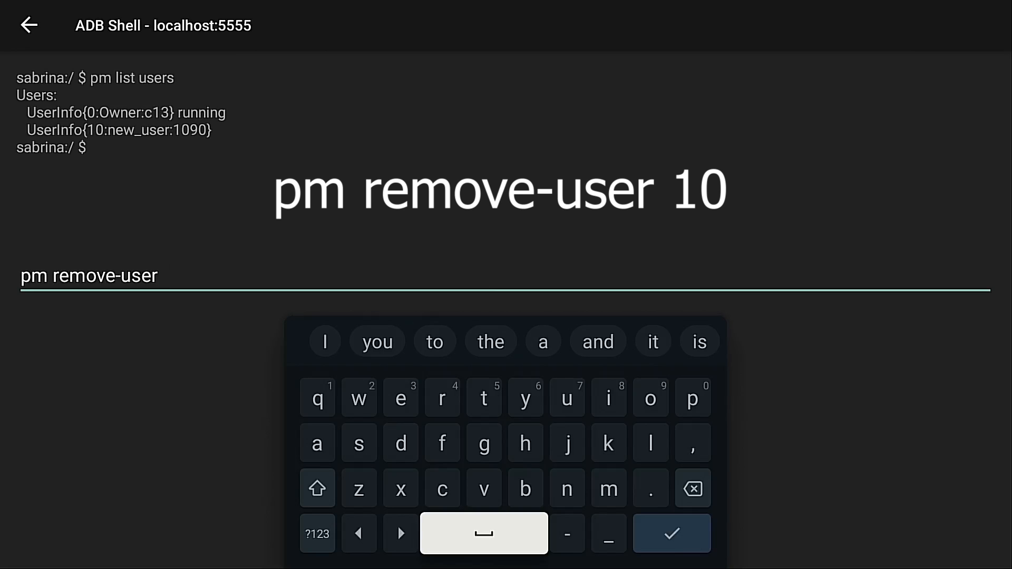
left_click(693, 489)
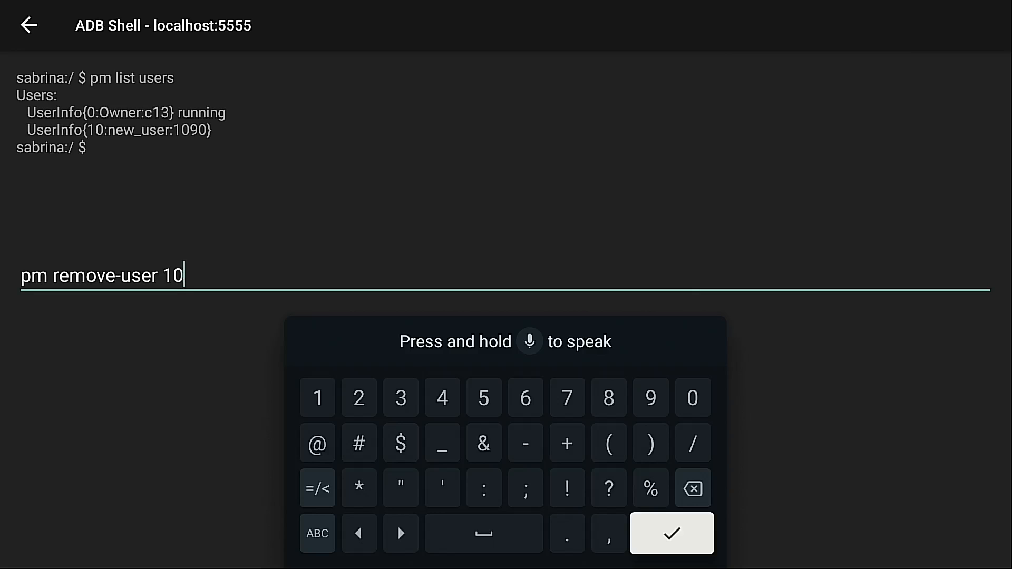
left_click(671, 533)
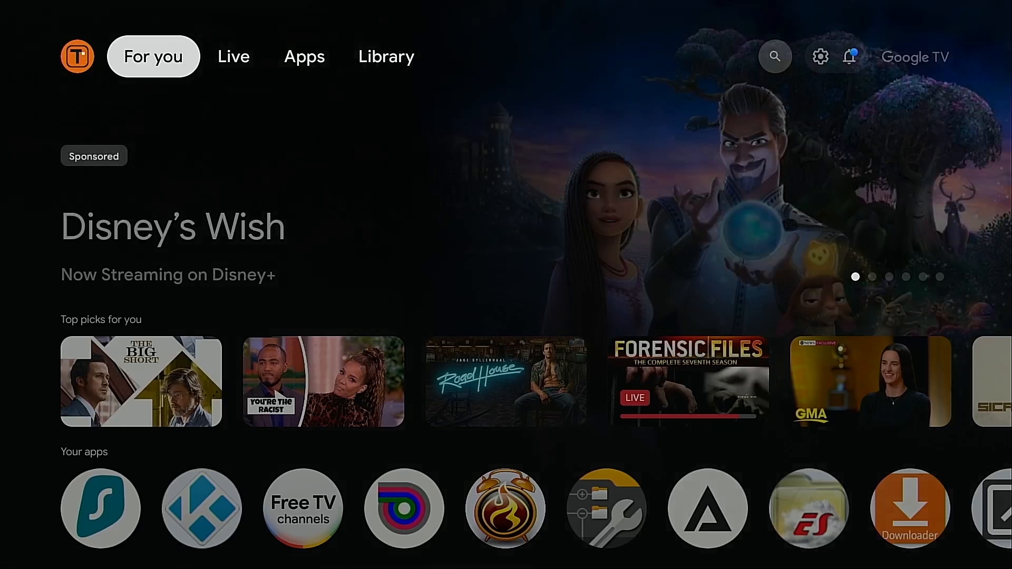
Open Google TV Settings from the gear icon and go into System
left_click(820, 56)
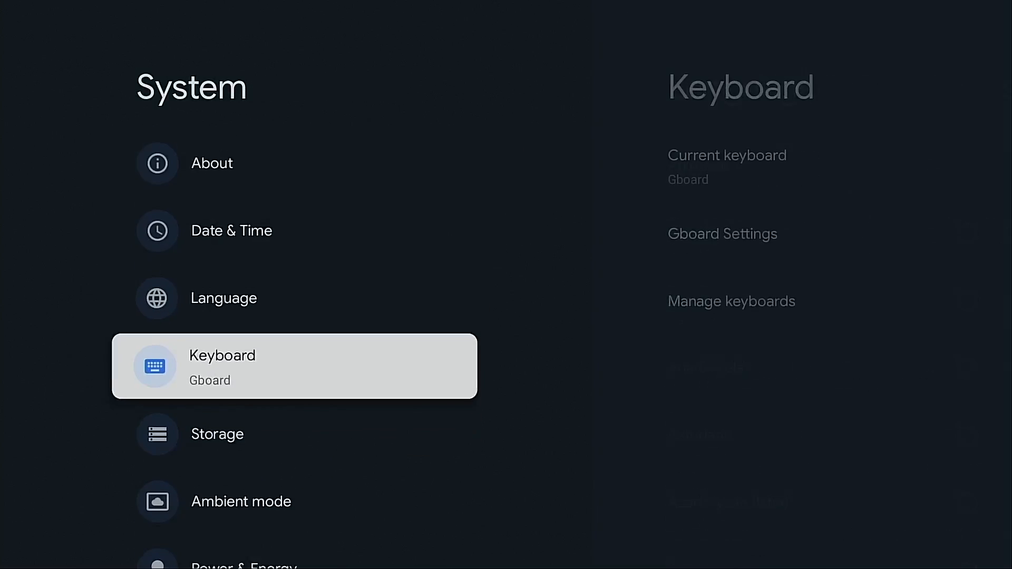
left_click(217, 434)
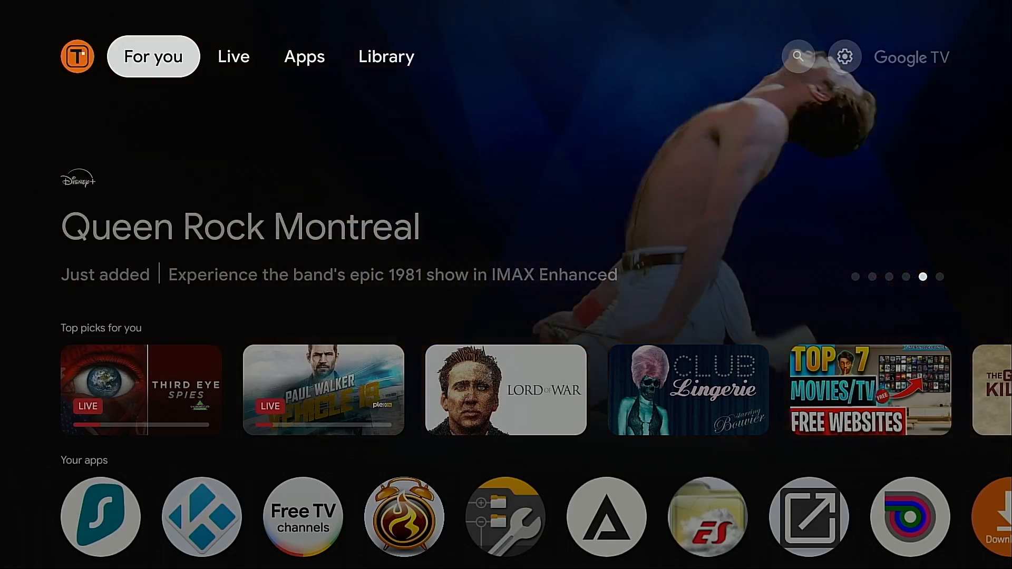
Reopen Settings from the home screen gear icon and select System
left_click(798, 57)
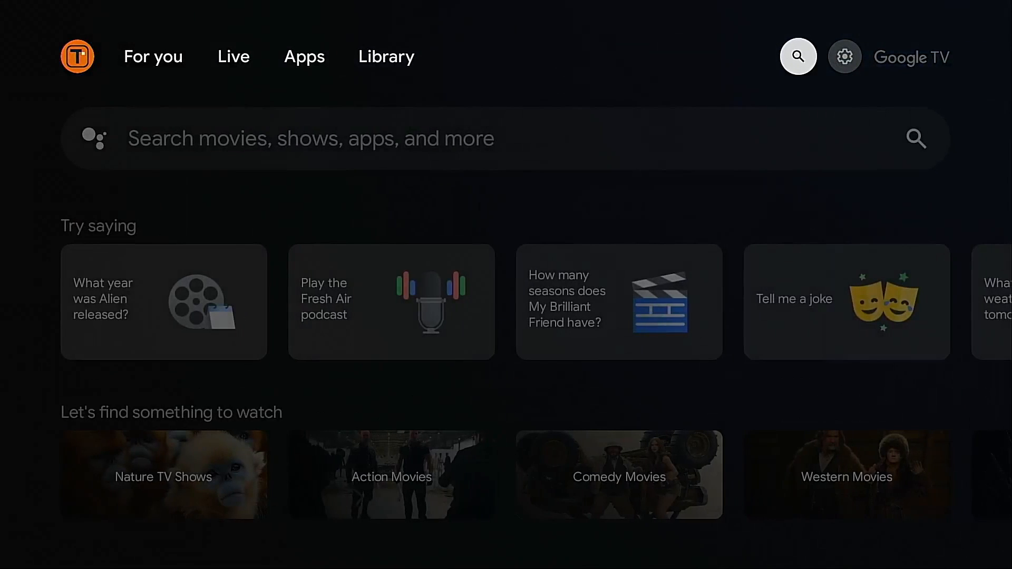
left_click(843, 57)
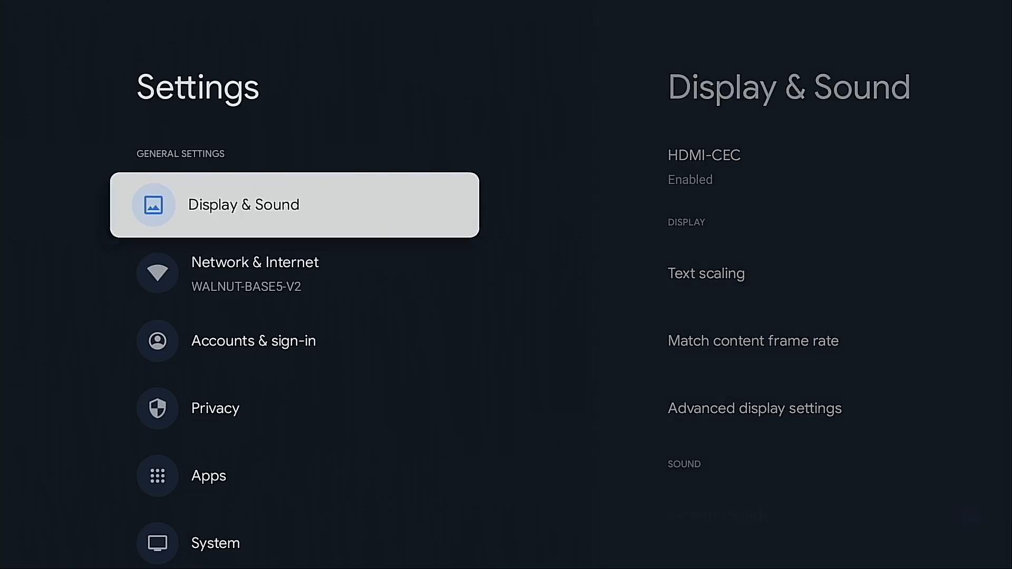
scroll("down", 3)
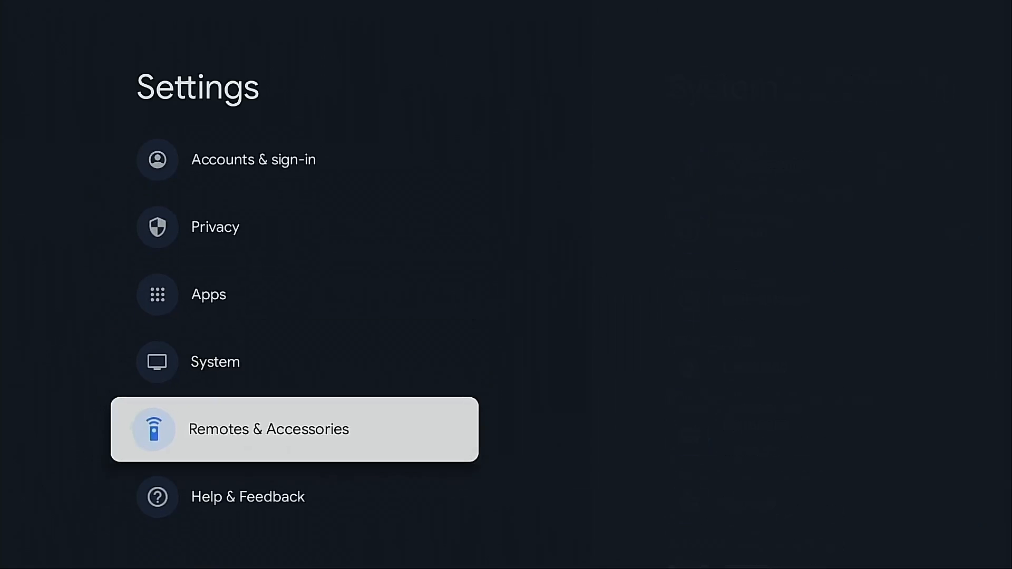
left_click(215, 362)
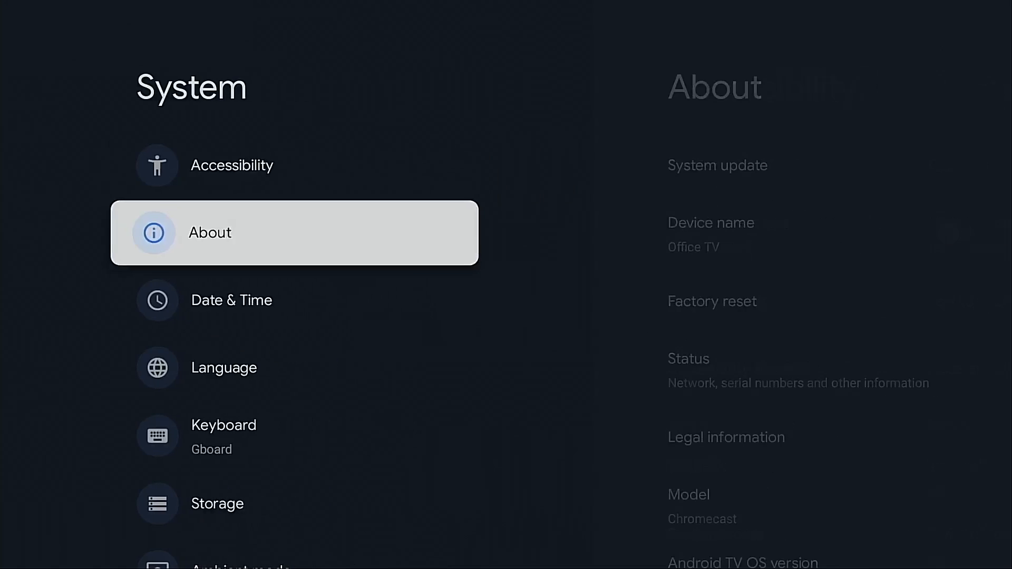